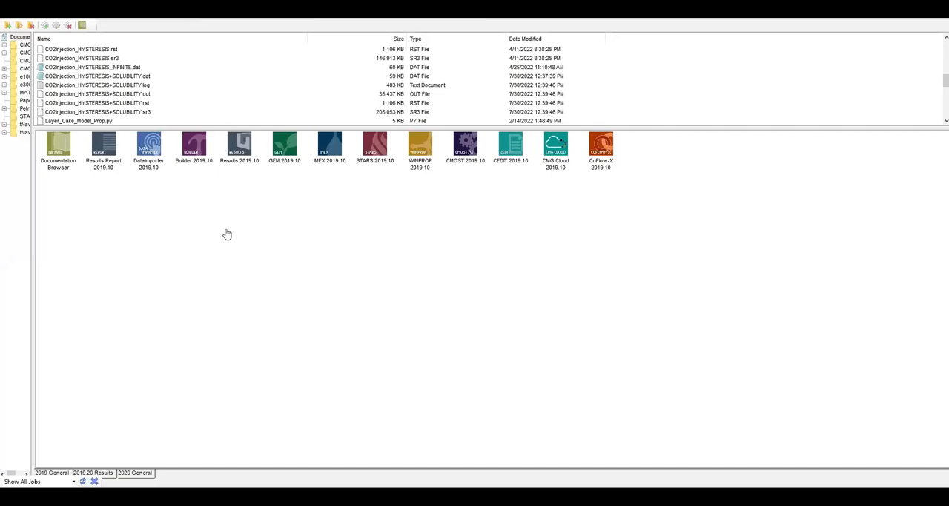
pyautogui.moveTo(230, 239)
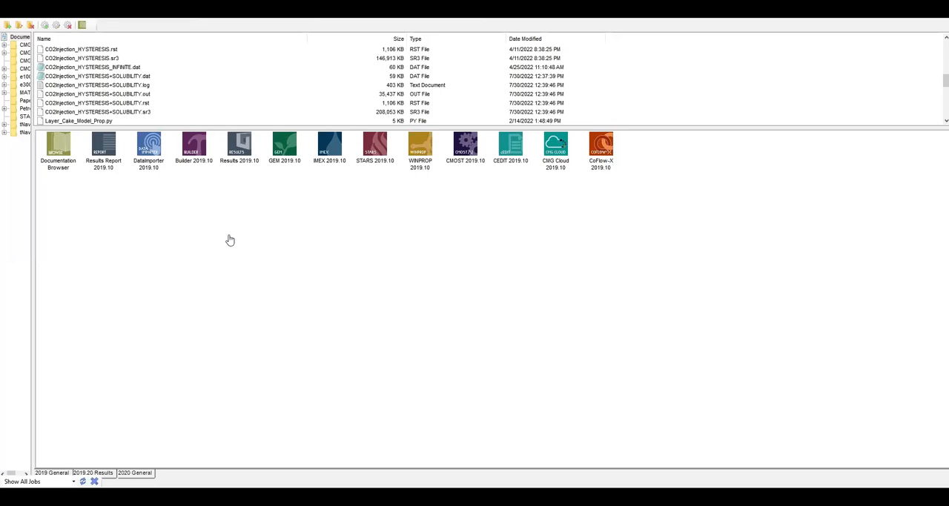
pyautogui.moveTo(296, 165)
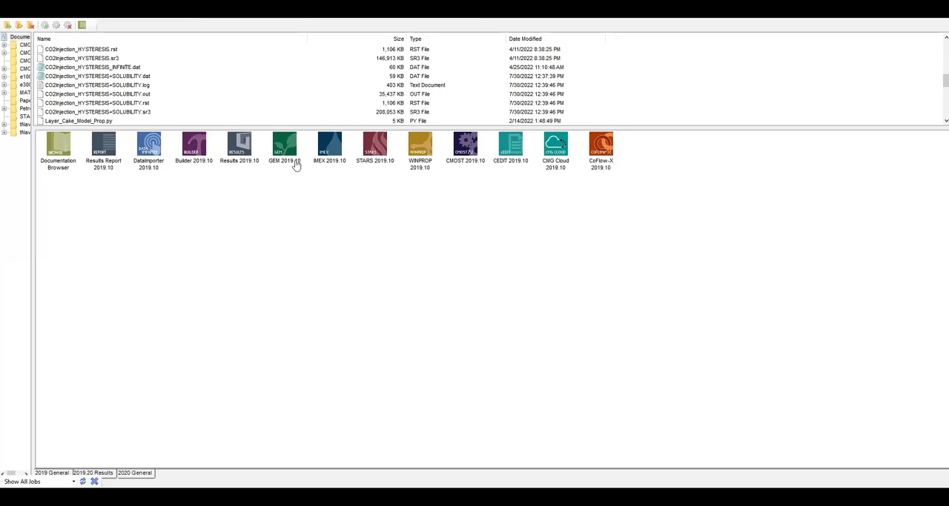
pyautogui.moveTo(291, 207)
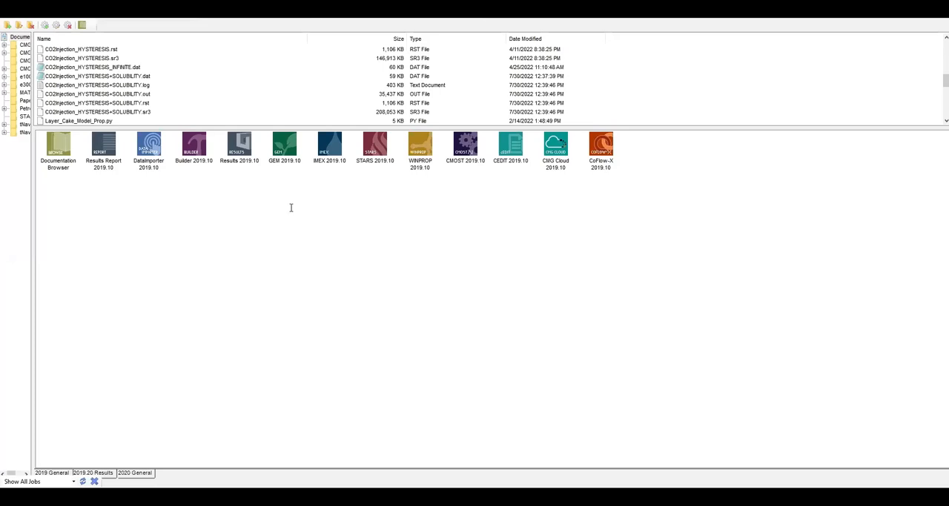
pyautogui.moveTo(289, 214)
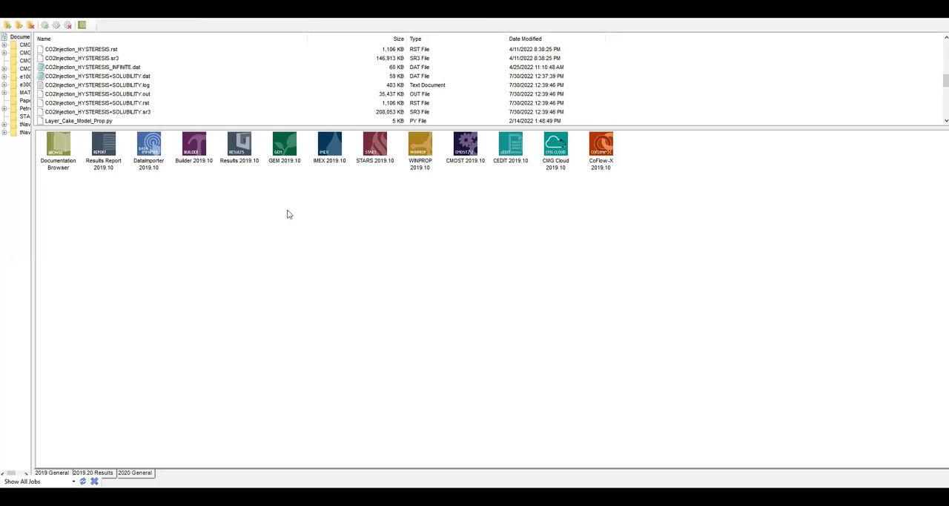
pyautogui.moveTo(284, 209)
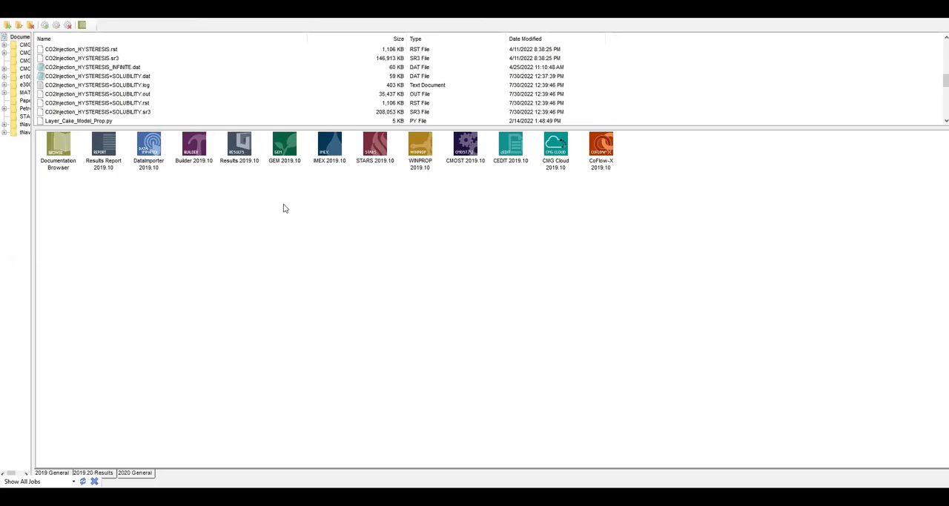
pyautogui.moveTo(117, 126)
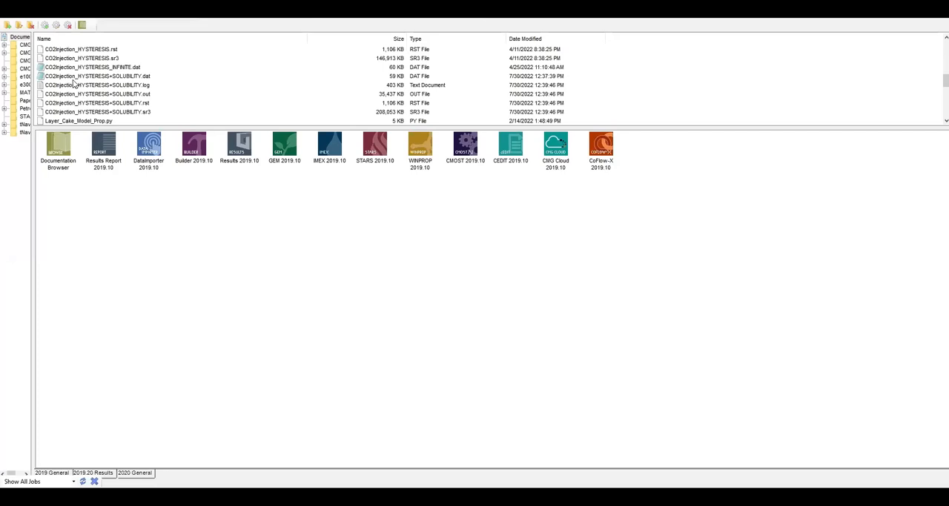
pyautogui.moveTo(84, 84)
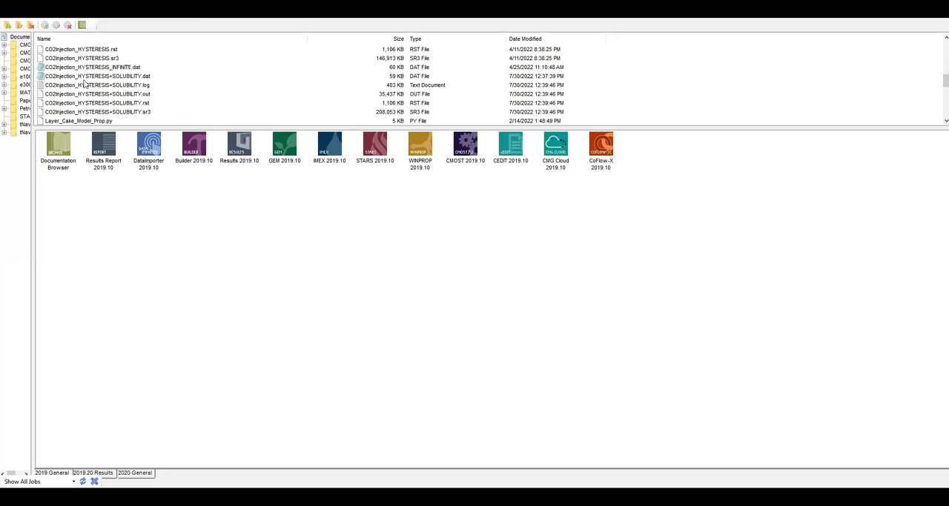
pyautogui.moveTo(123, 83)
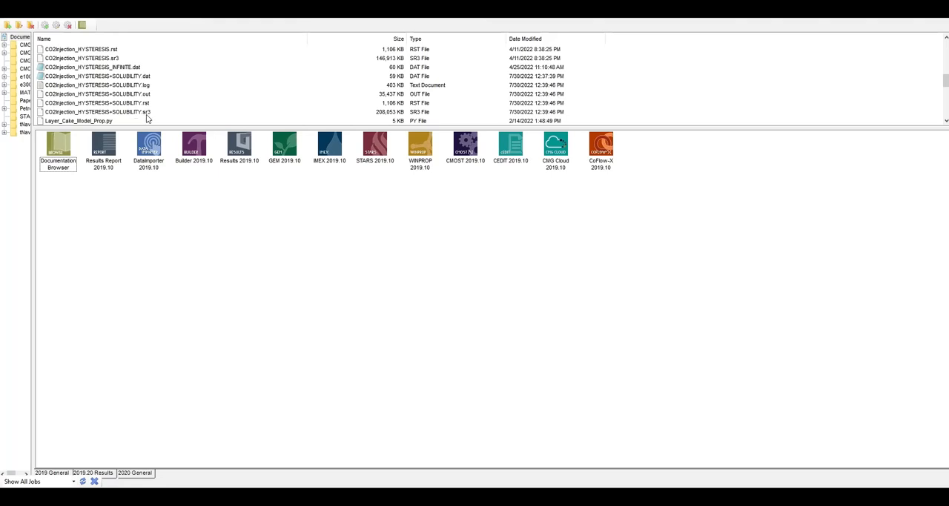
# Double-click CO2Injection_HYSTERESIS+SOLUBILITY.sr3 in the Launcher file list to open its results
pyautogui.doubleClick(96, 112)
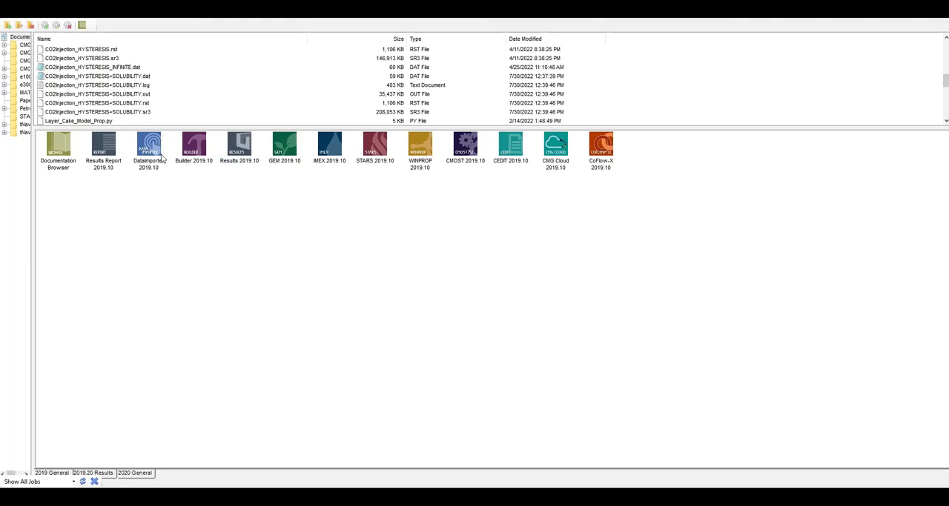
pyautogui.moveTo(162, 158)
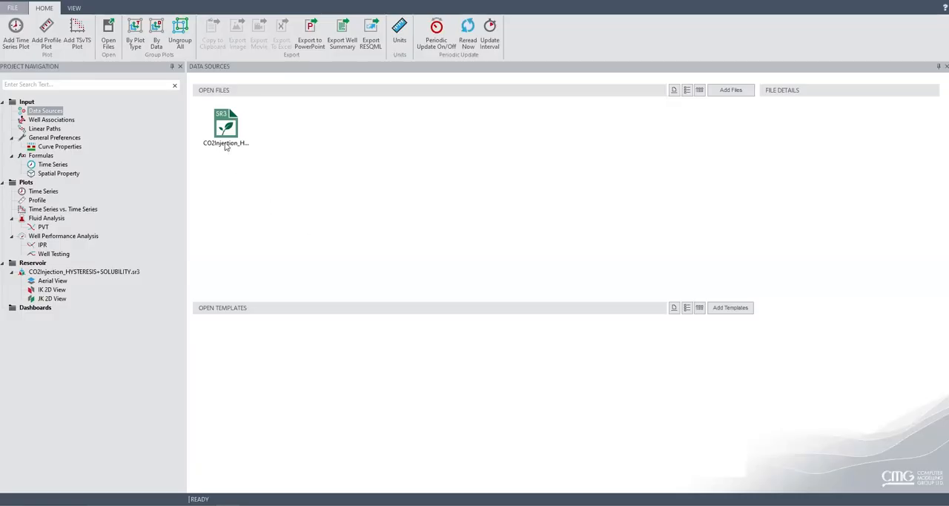
pyautogui.moveTo(227, 126)
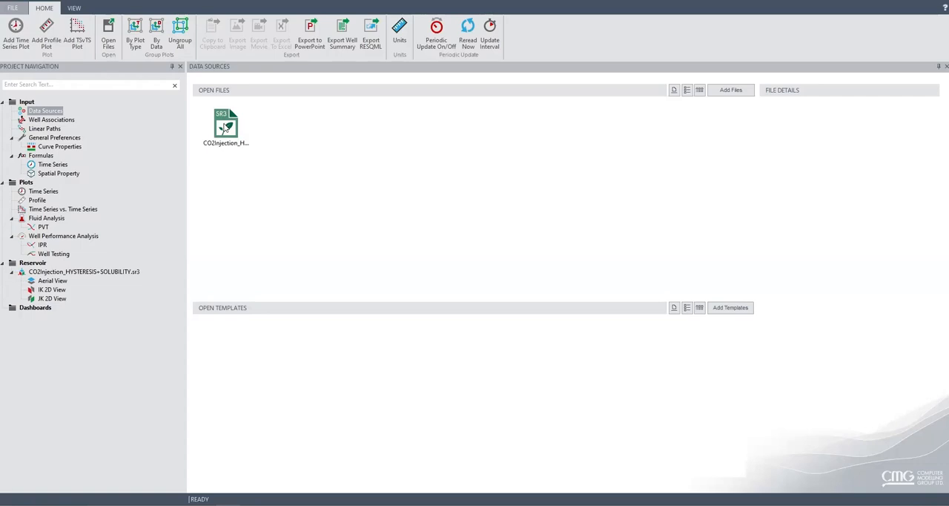
pyautogui.moveTo(229, 141)
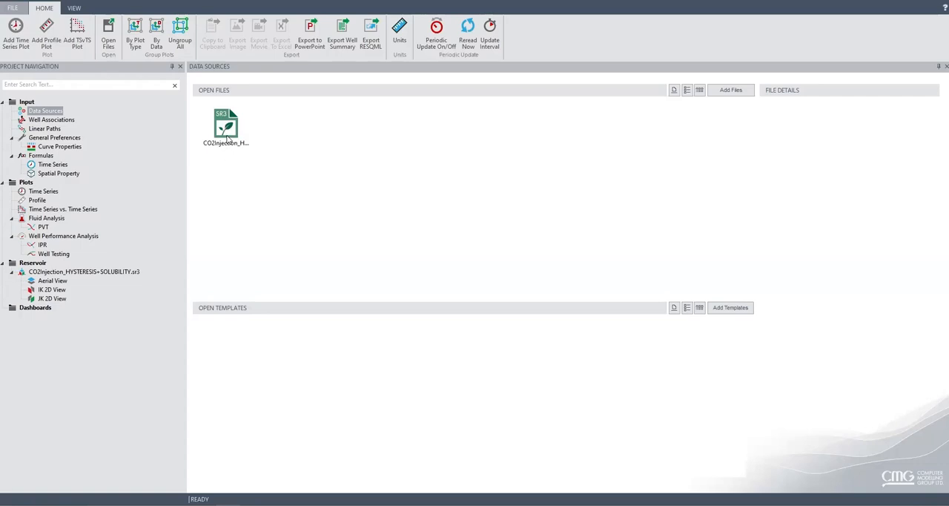
pyautogui.moveTo(226, 130)
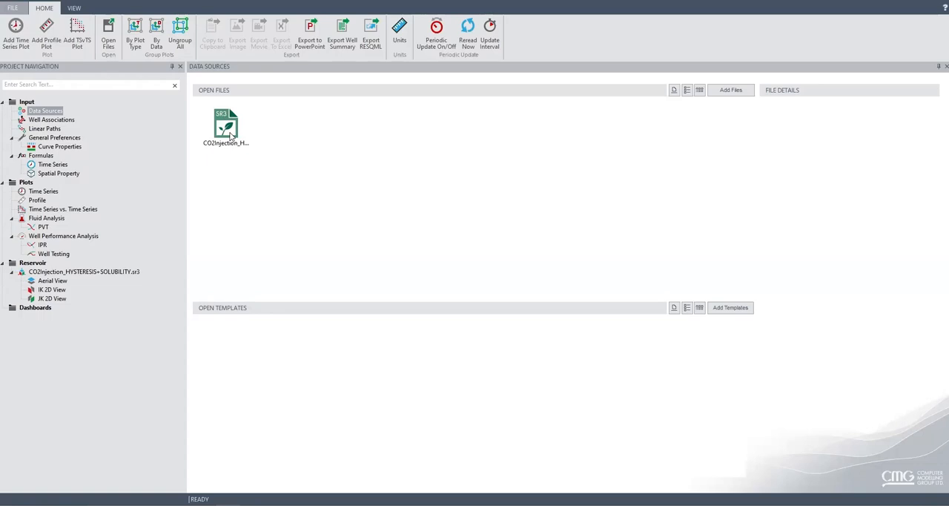
pyautogui.moveTo(77, 282)
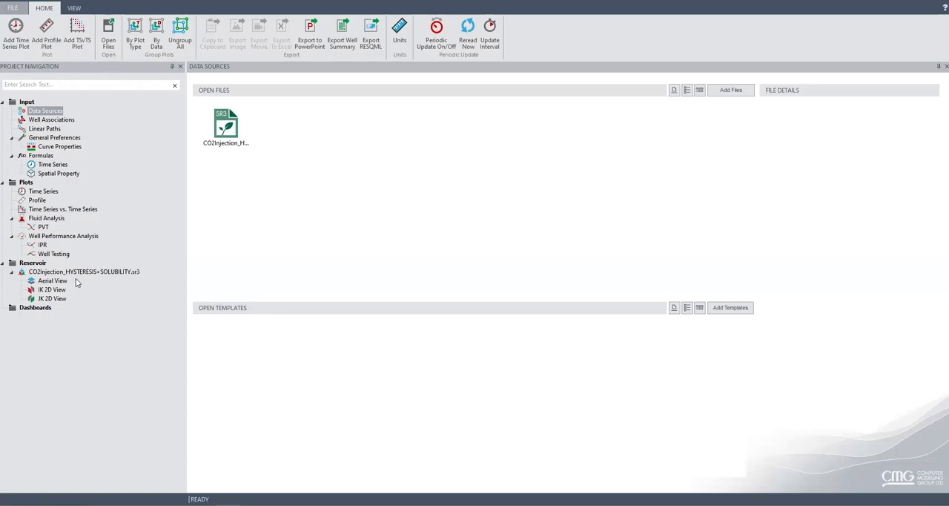
# Open the SR3 dataset's reservoir view, passing through Aerial and IK 2D views
pyautogui.click(83, 270)
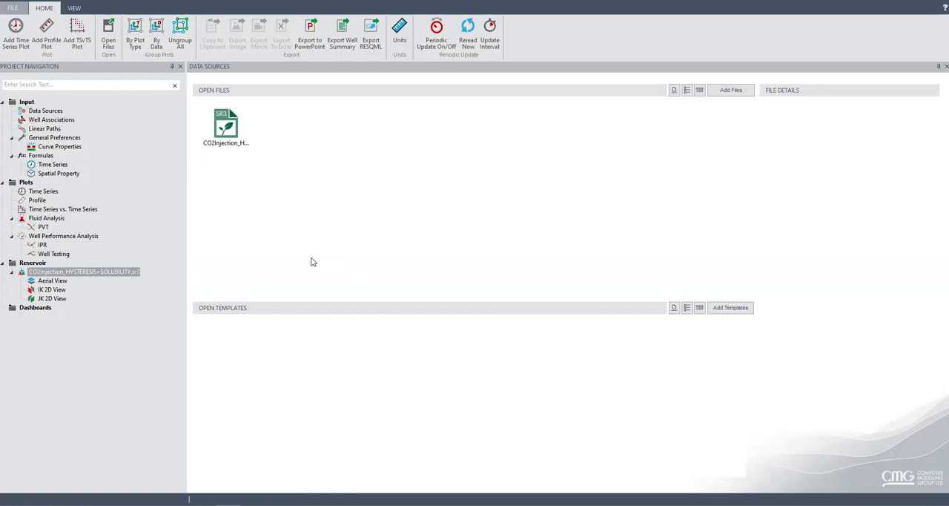
pyautogui.doubleClick(52, 280)
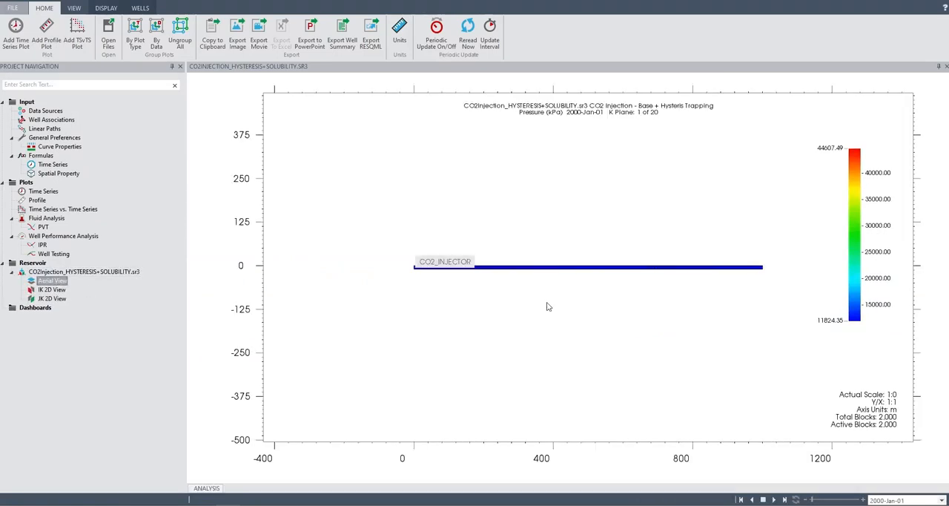
pyautogui.click(52, 289)
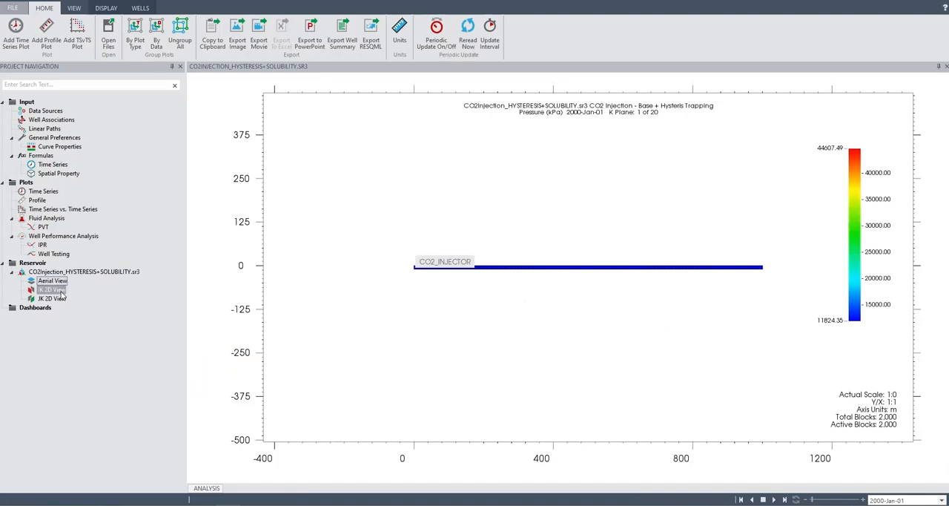
pyautogui.click(52, 298)
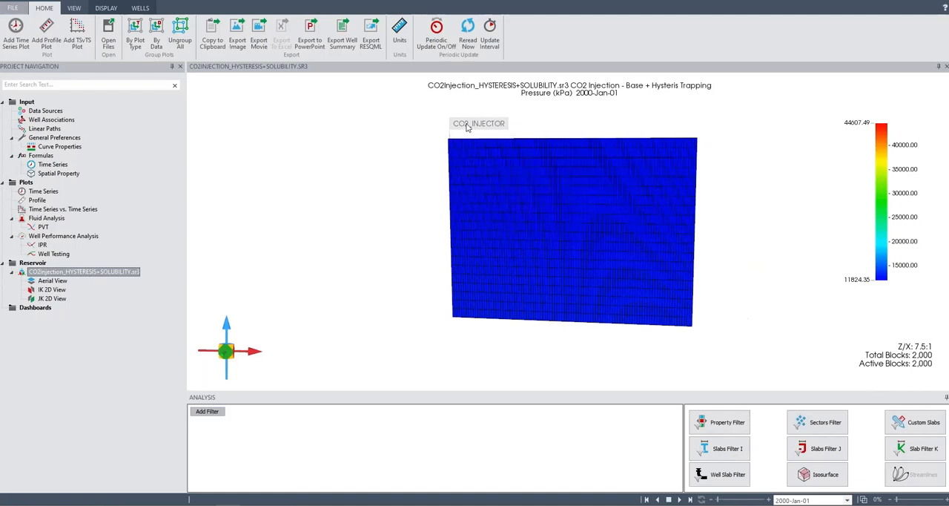
pyautogui.moveTo(465, 127)
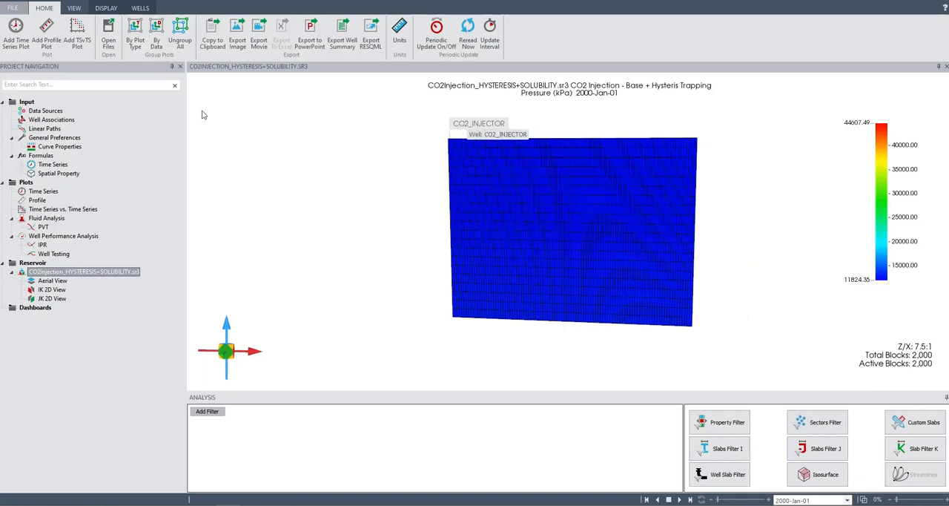
# Switch to the DISPLAY ribbon for the pressure-colored reservoir view
pyautogui.click(106, 8)
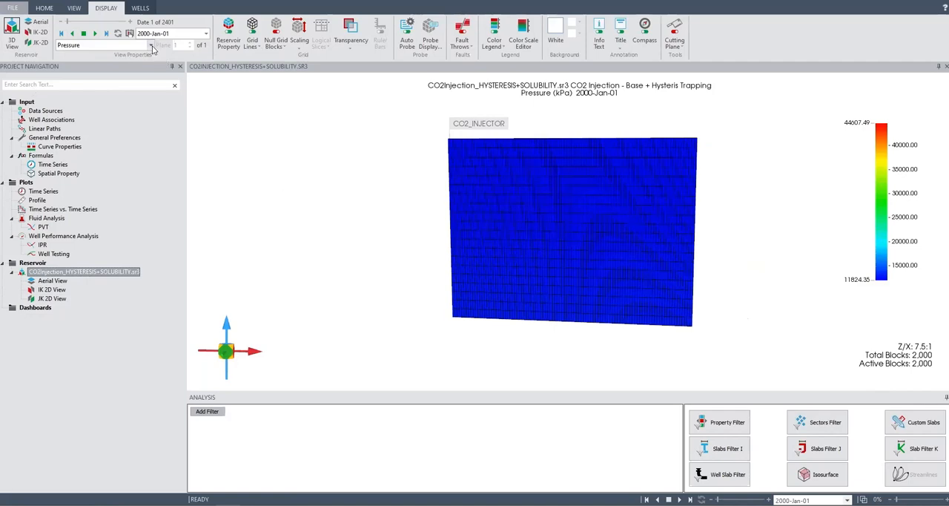
# Display Gas Saturation and animate it forward through the injection dates
pyautogui.click(152, 45)
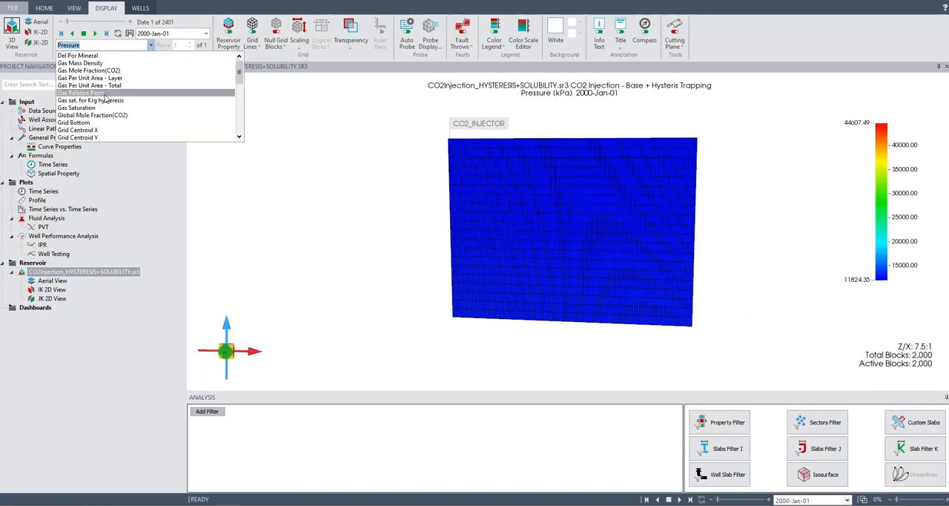
pyautogui.click(77, 108)
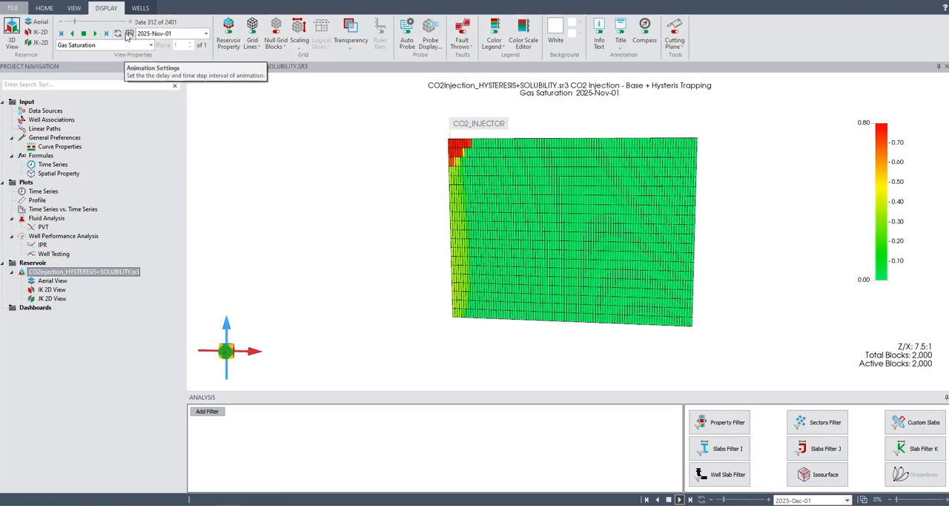
pyautogui.click(94, 33)
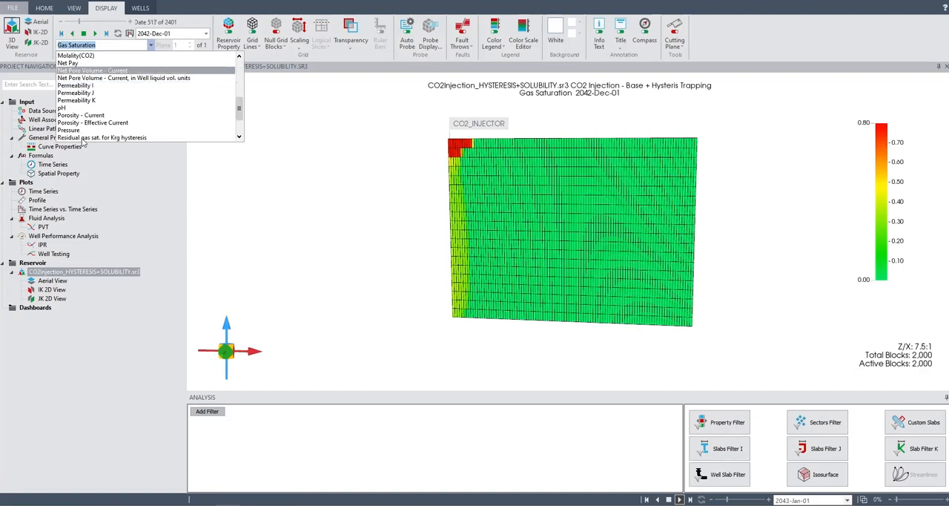
# Switch the displayed property from Pressure to Water Mole Fraction(CO2)
pyautogui.click(68, 129)
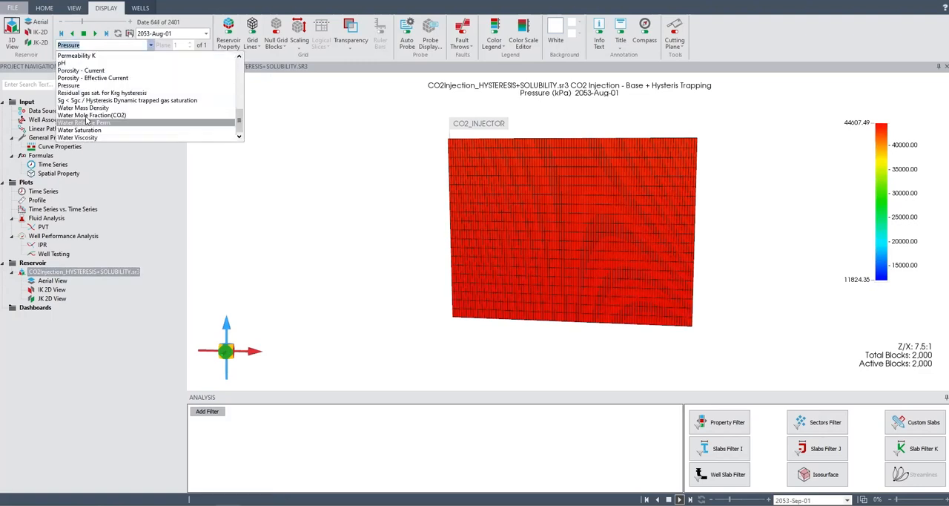
pyautogui.click(91, 115)
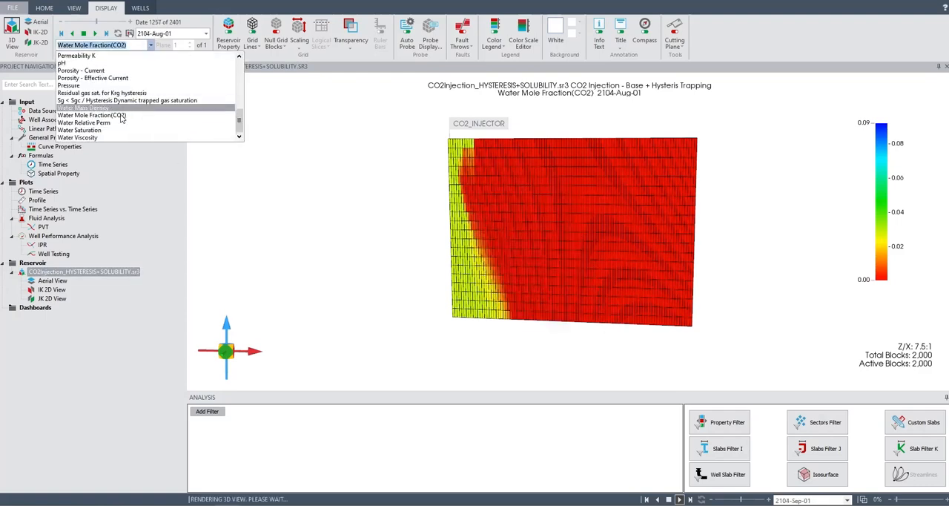
# Select Water Mass Density from the property dropdown
pyautogui.click(83, 108)
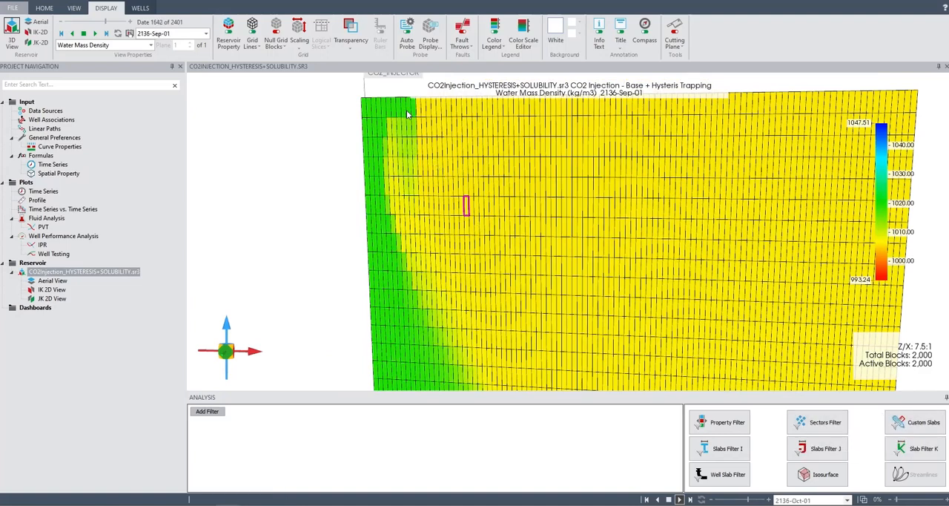
# Add a Water Mass Density filter with minimum 800, then show Water Mole Fraction(CO2)
pyautogui.click(719, 422)
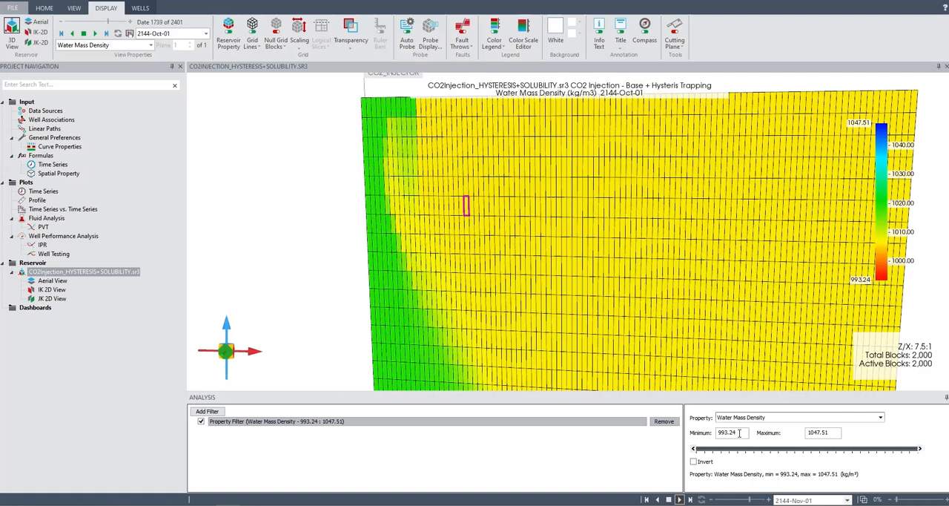
pyautogui.click(679, 499)
pyautogui.write('1000')
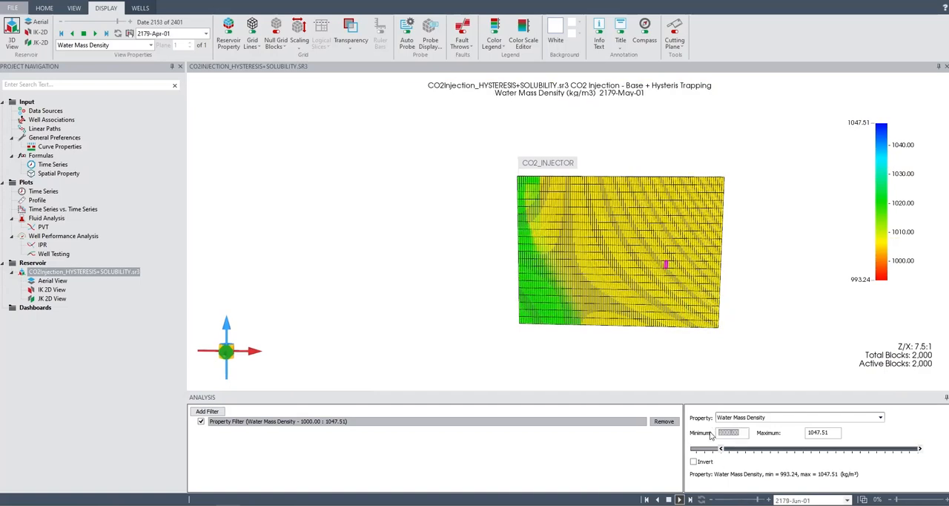
pyautogui.write('800')
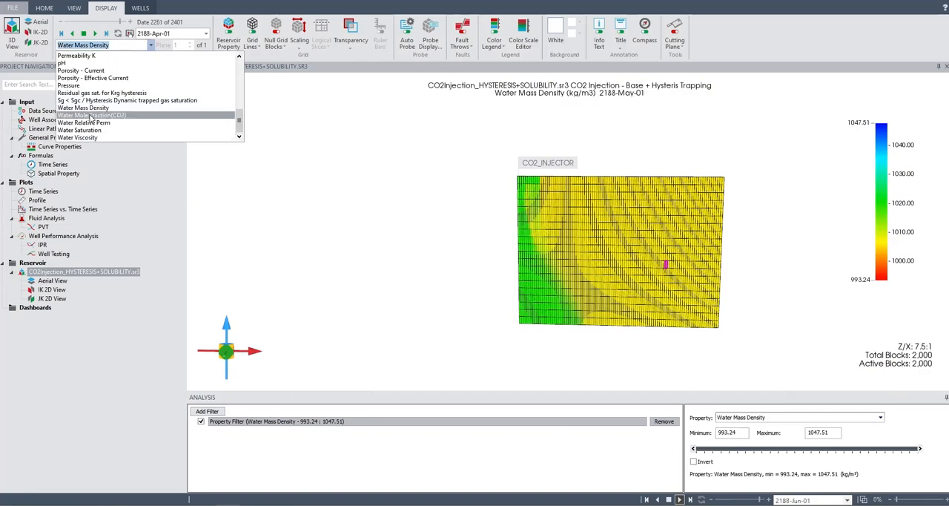
pyautogui.click(95, 115)
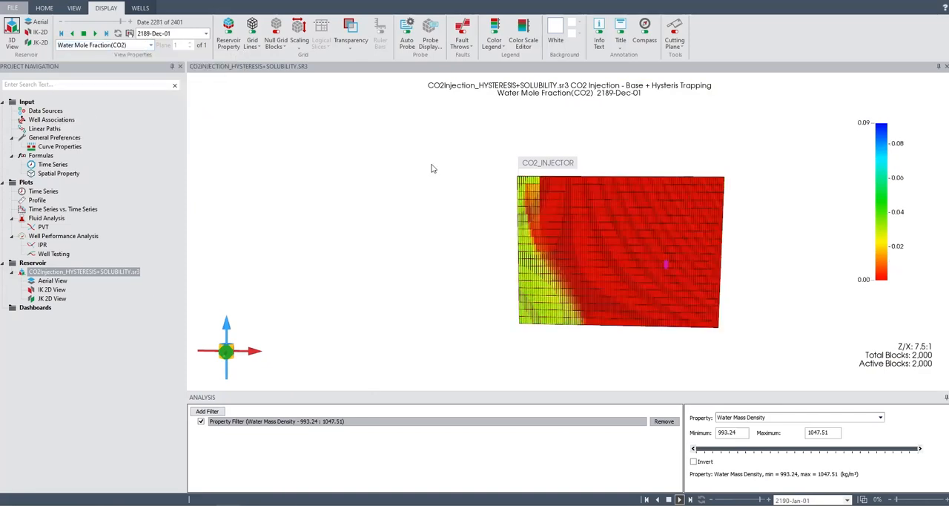